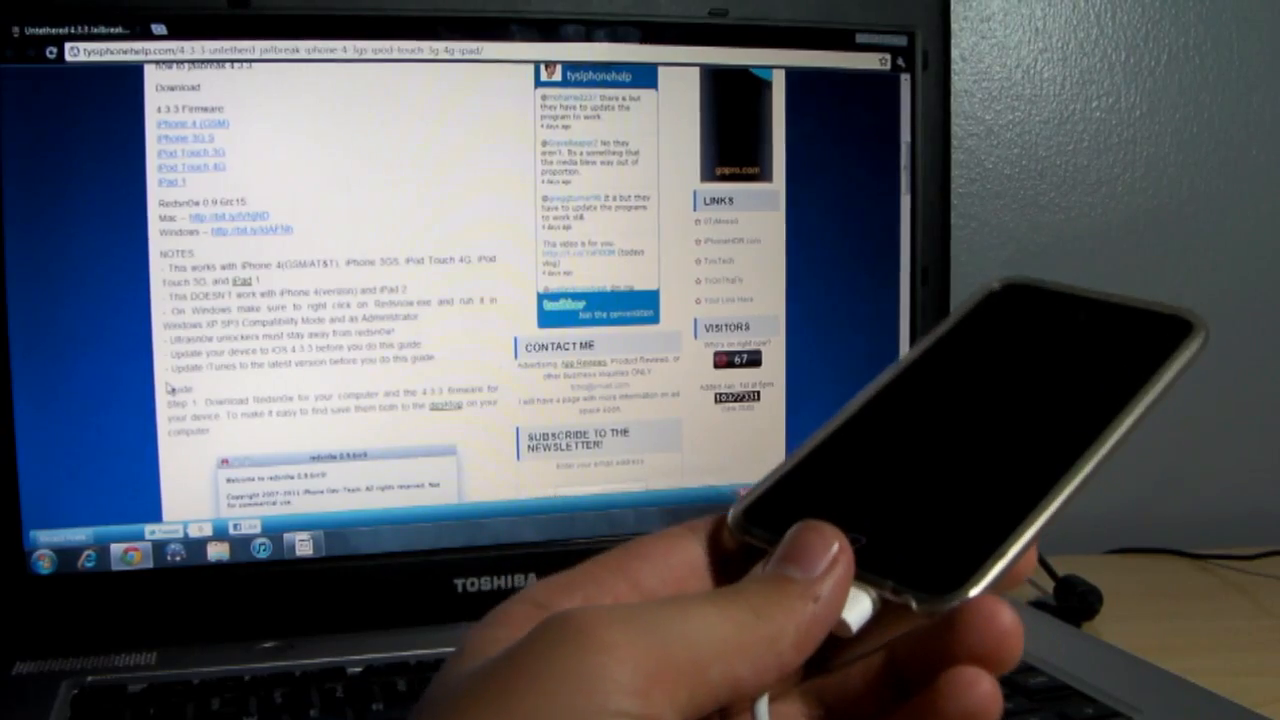
Step: Load the iOS 4.3.3 IPSW firmware from the desktop into redsn0w
scroll(up, 3)
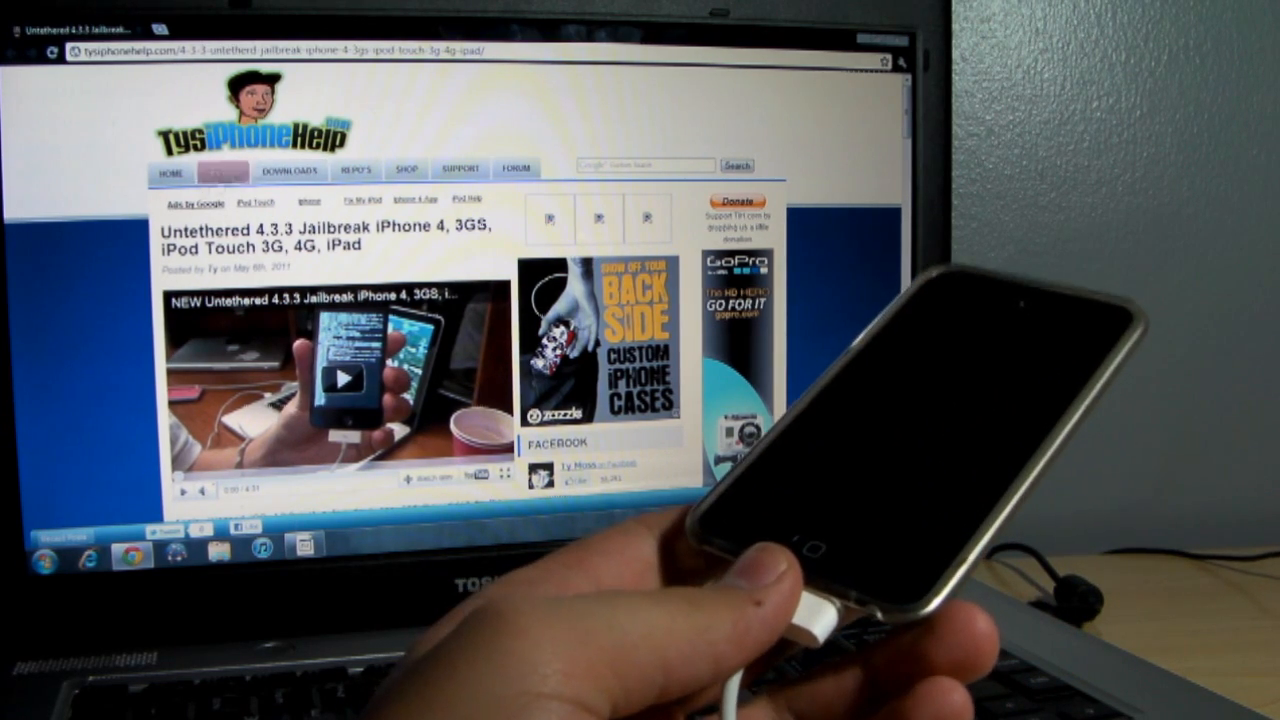
scroll(down, 3)
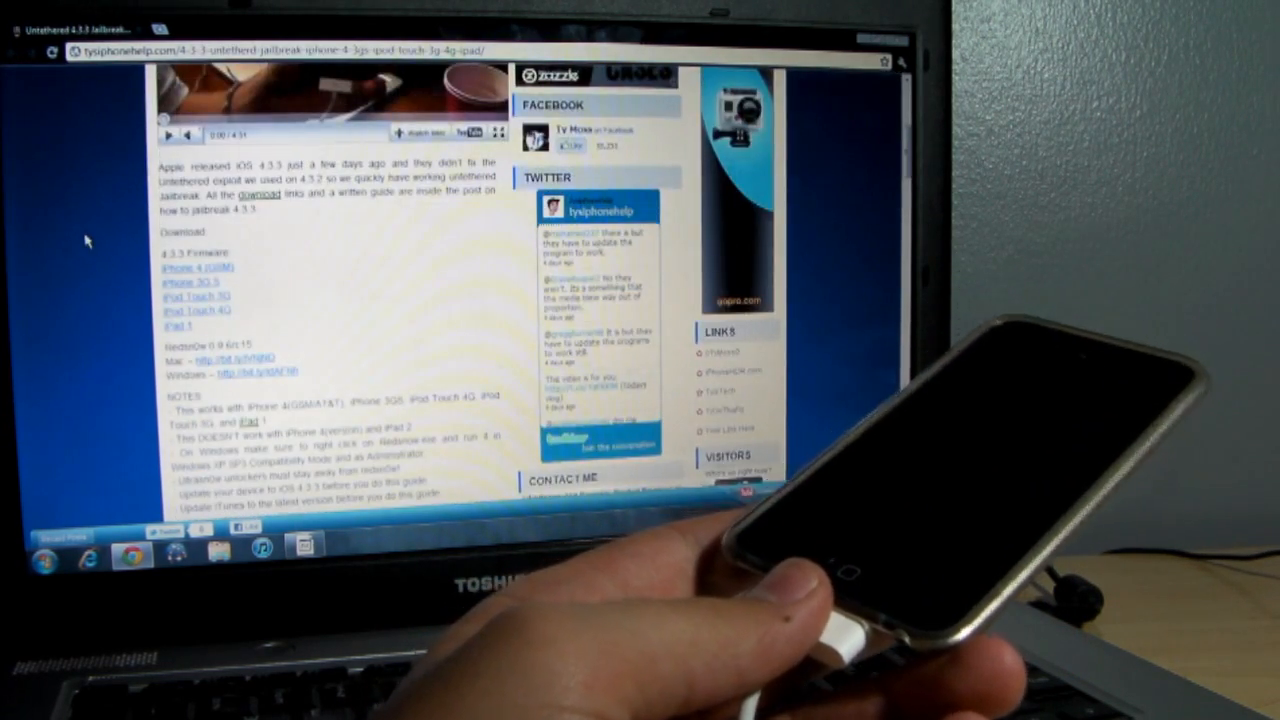
scroll(up, 3)
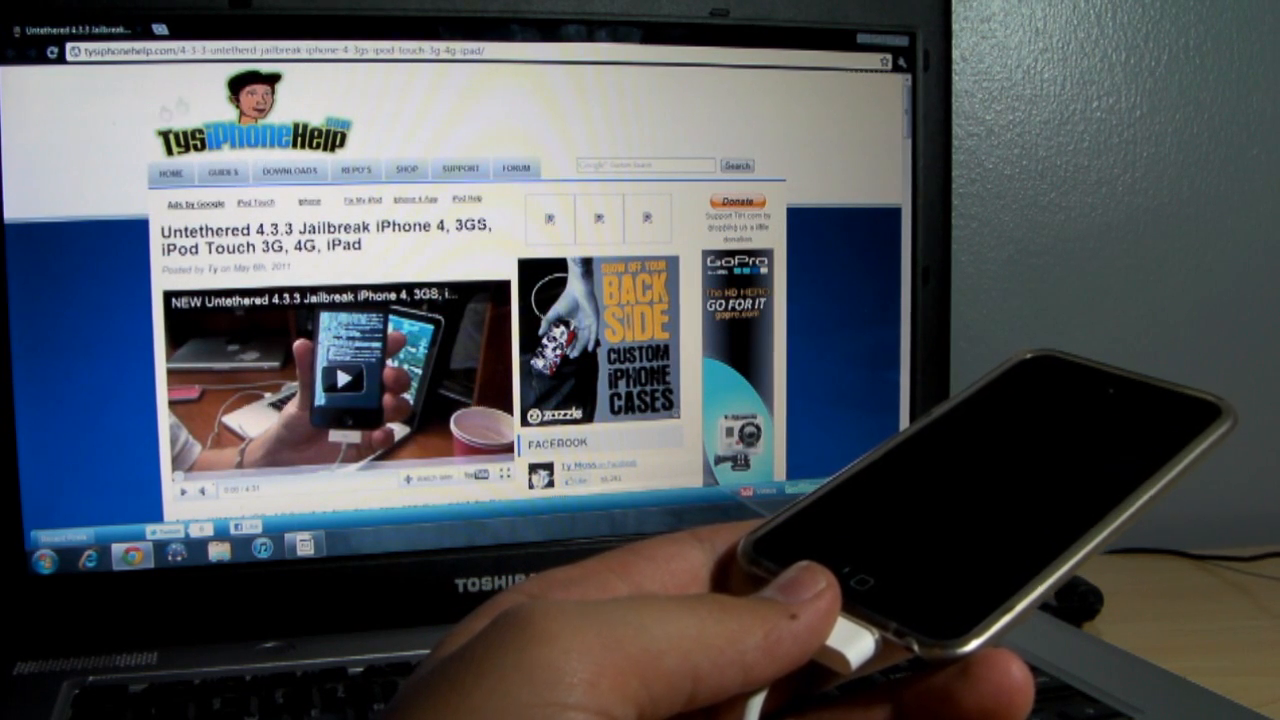
scroll(down, 3)
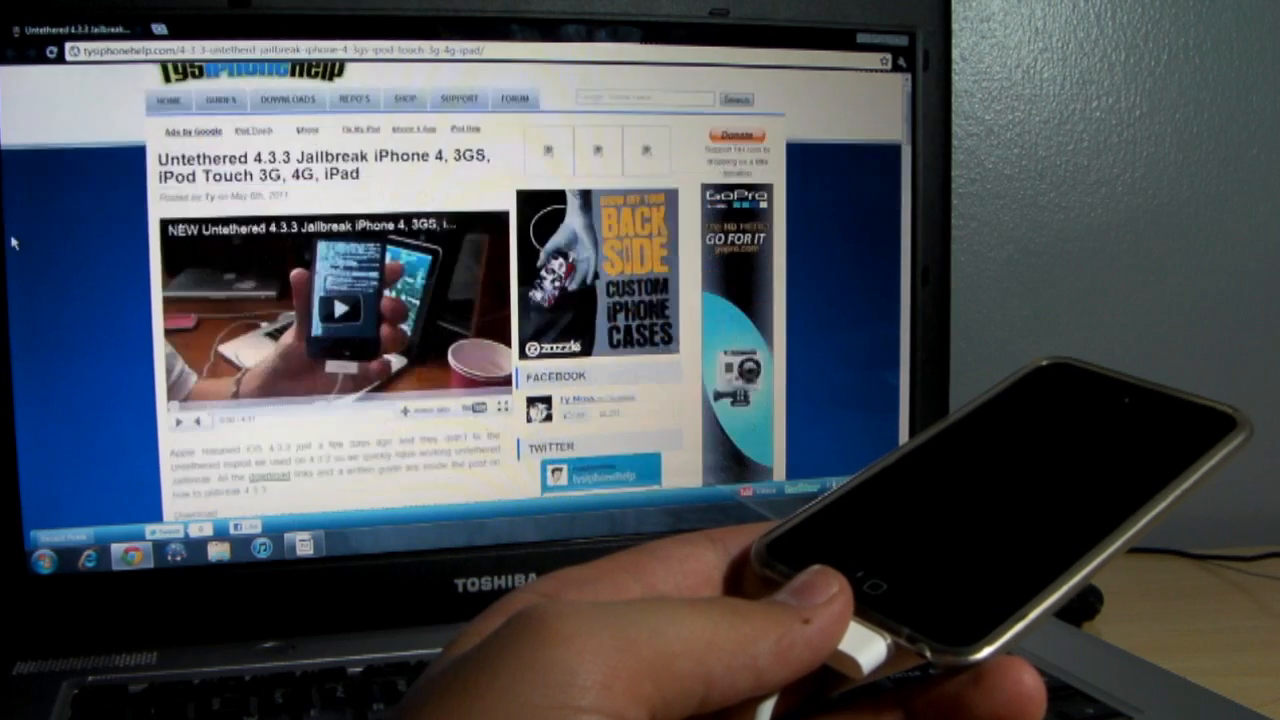
scroll(down, 3)
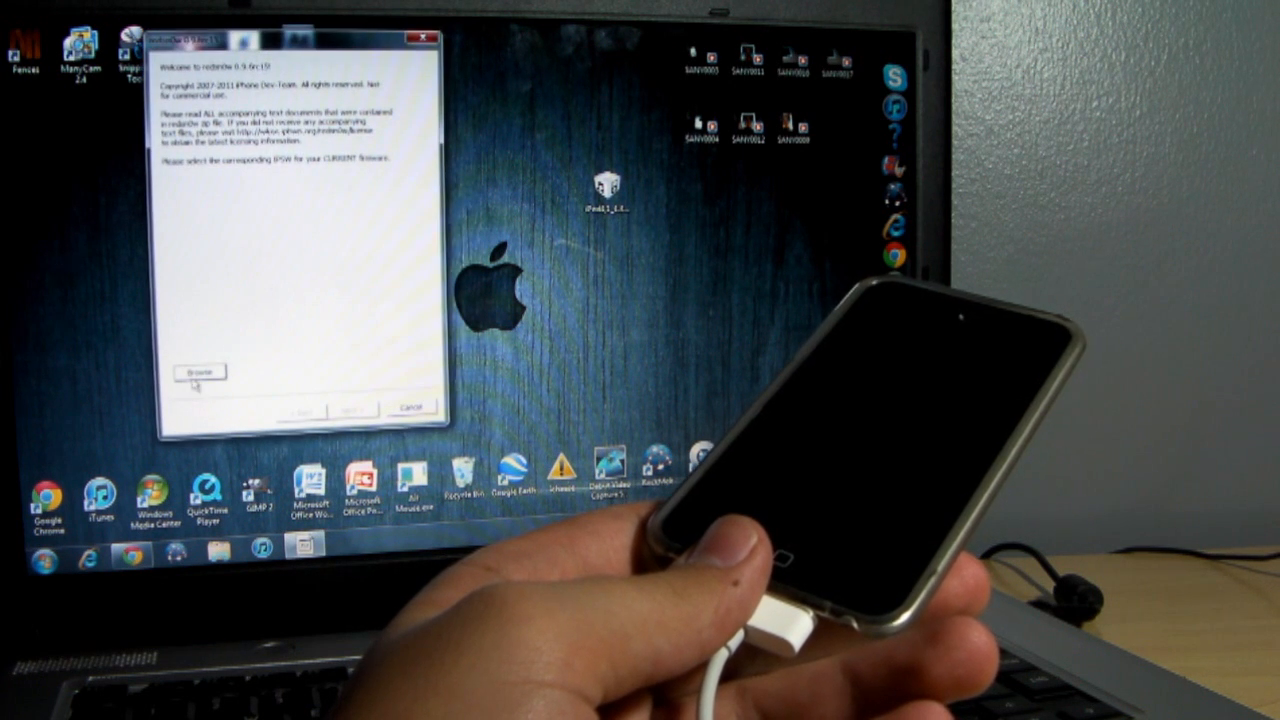
click(196, 372)
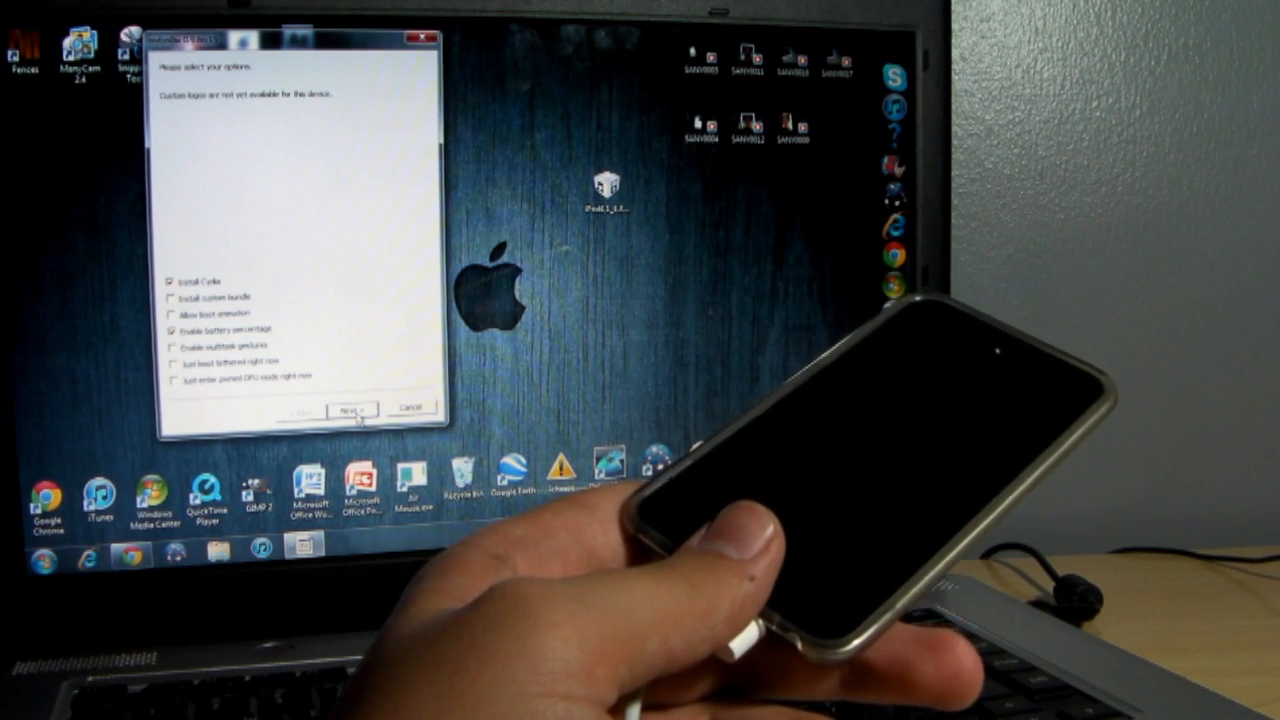
Step: Confirm the jailbreak options and device off-and-plugged state so DFU entry and limera1n begin
click(352, 408)
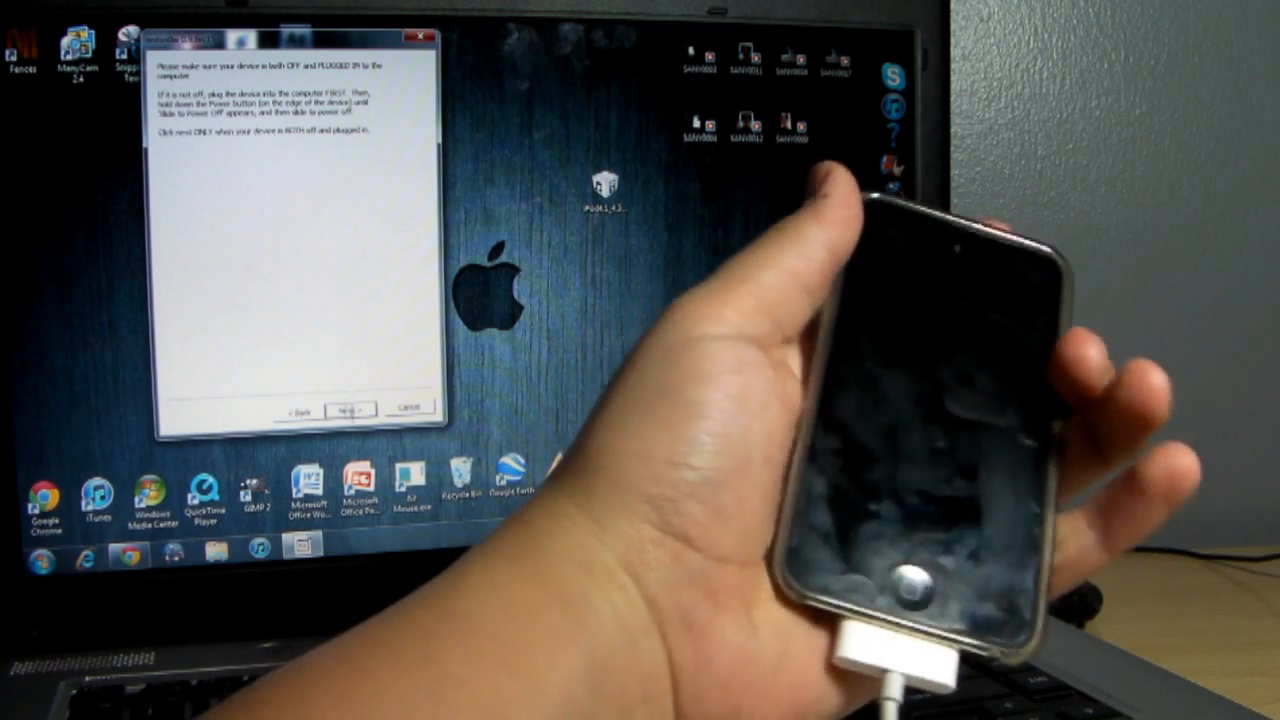
click(348, 410)
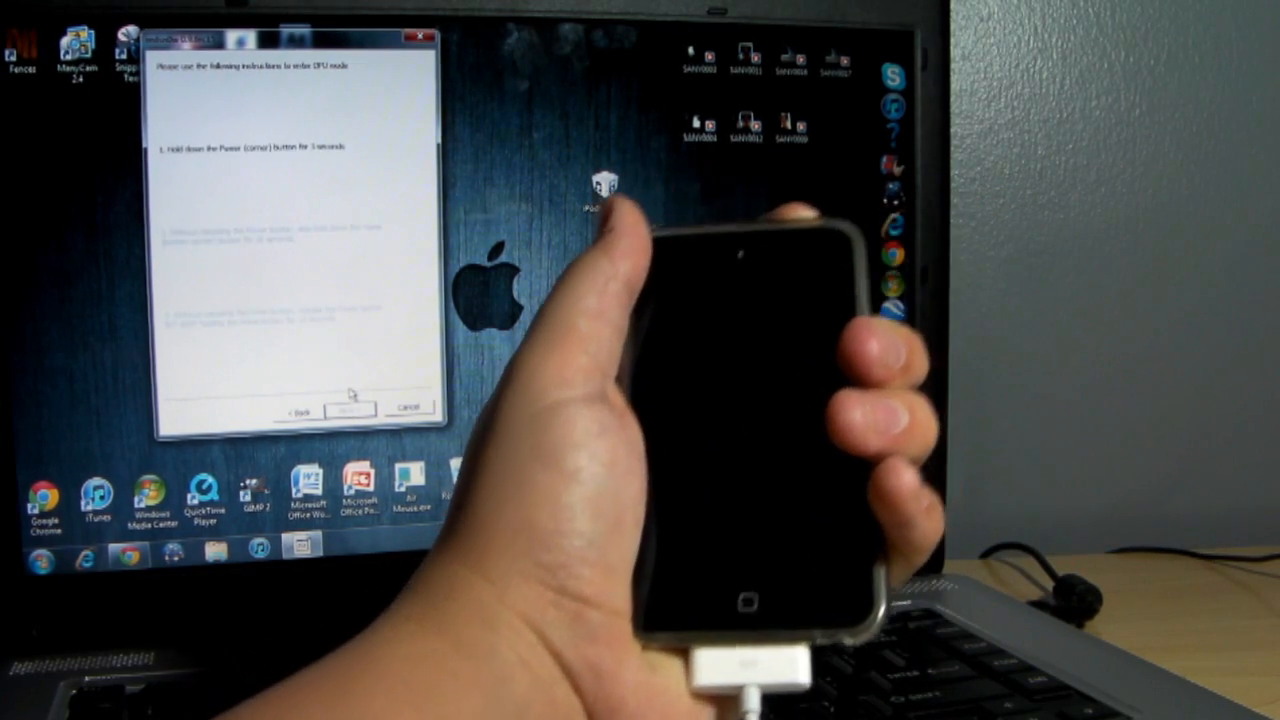
click(348, 408)
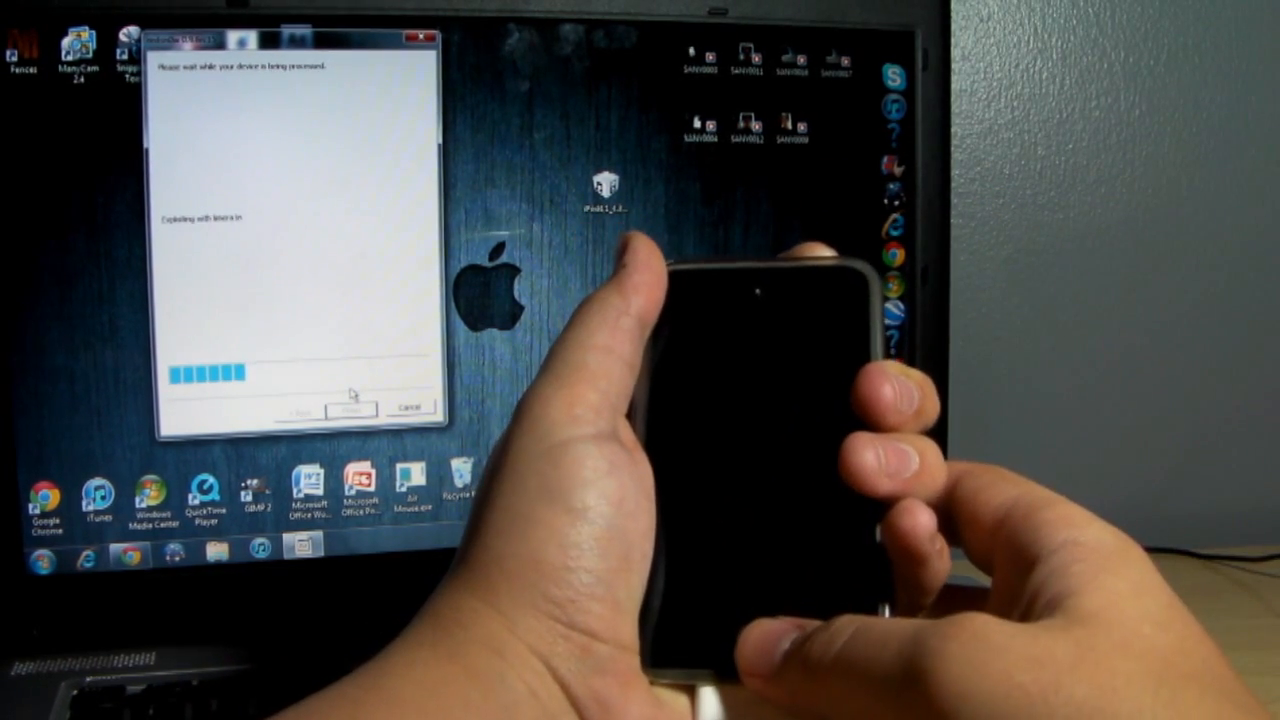